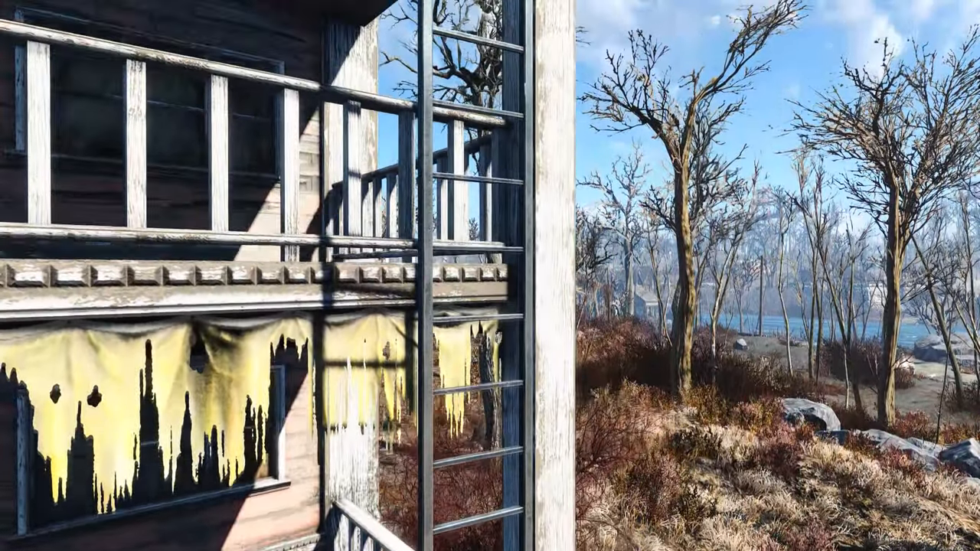
mouse_move(491, 276)
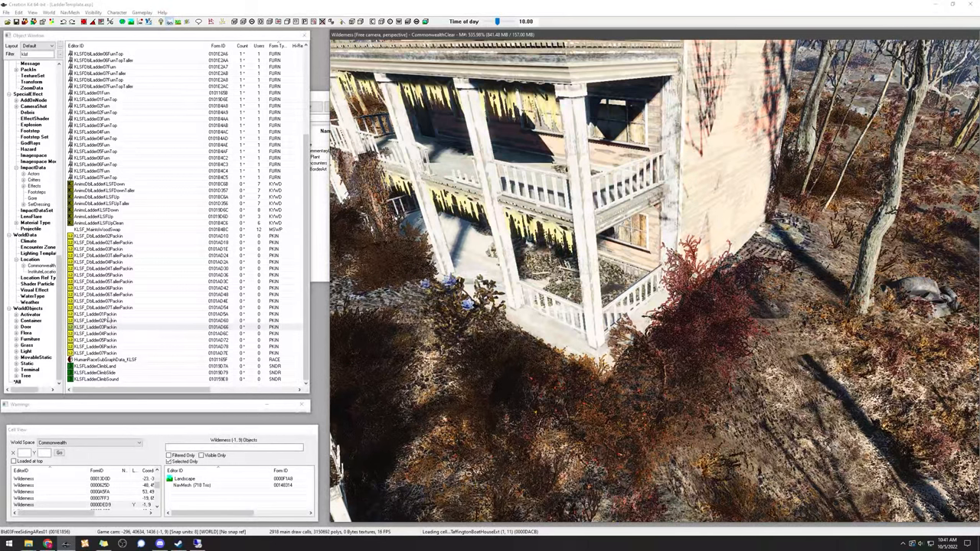
- Place the KLSF ladder pack-in against the house's upper balcony in the render view
left_click(108, 236)
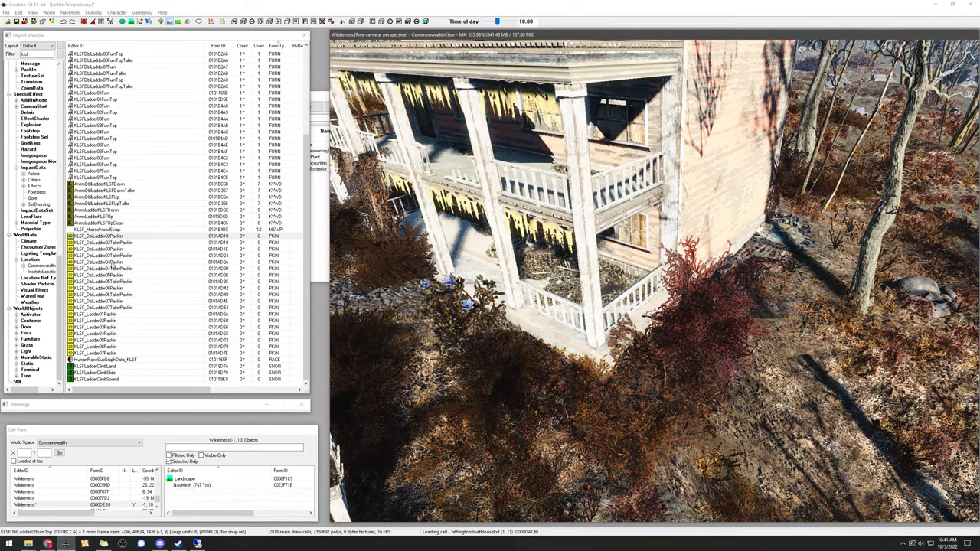
left_click(122, 249)
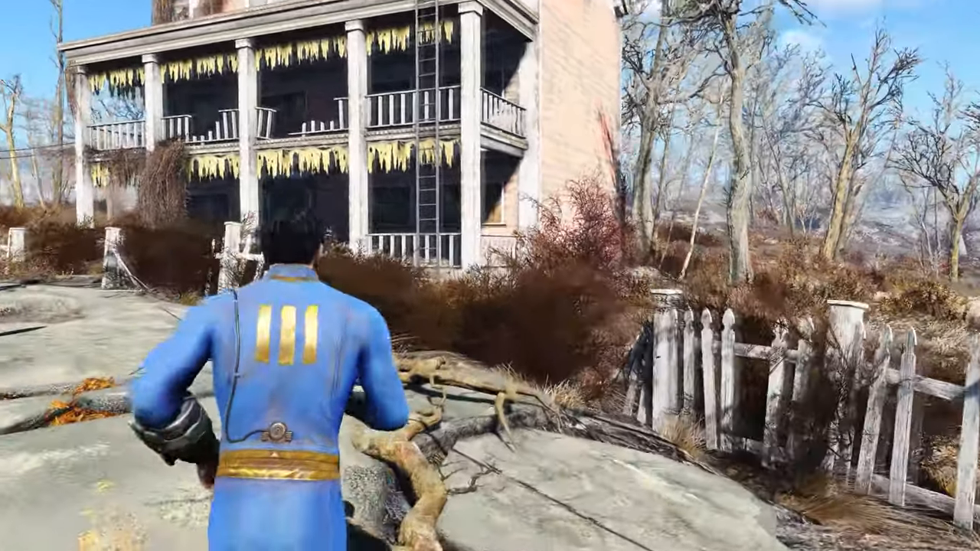
- Walk toward the ladder house, then pick another double ladder pack-in to place
key("w")
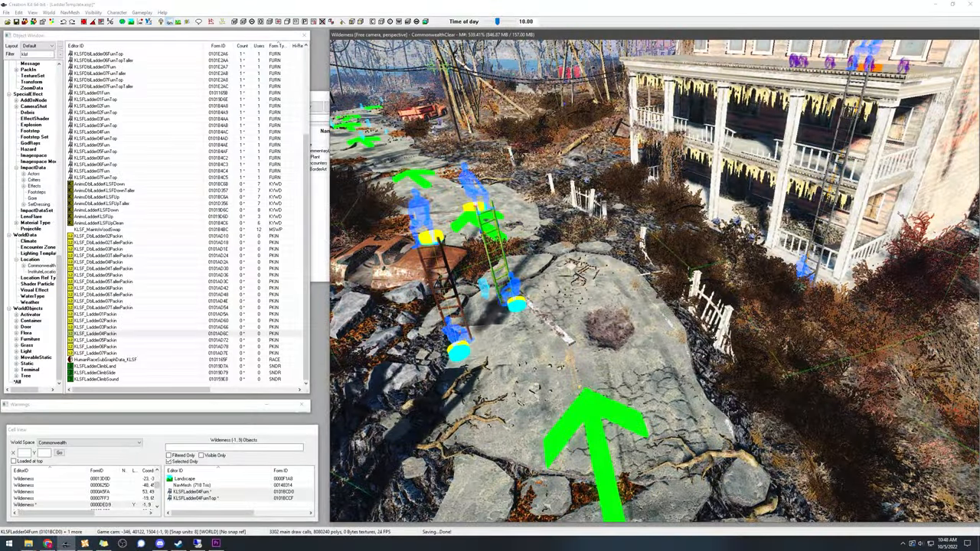
left_click(103, 248)
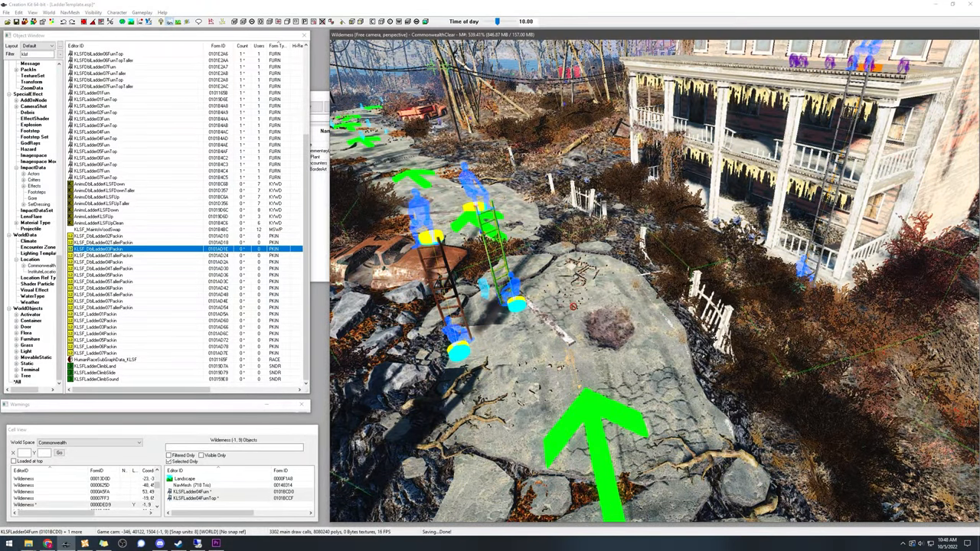